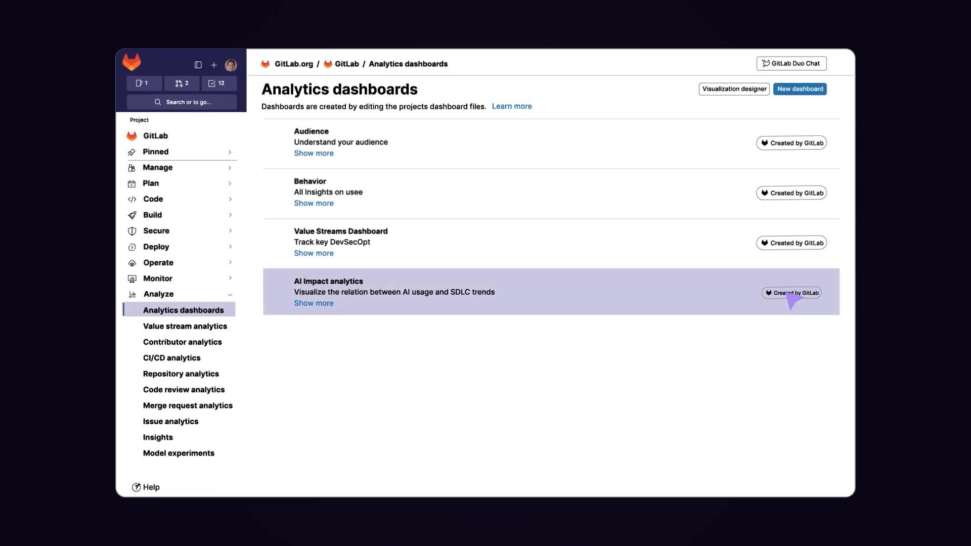
pyautogui.click(328, 281)
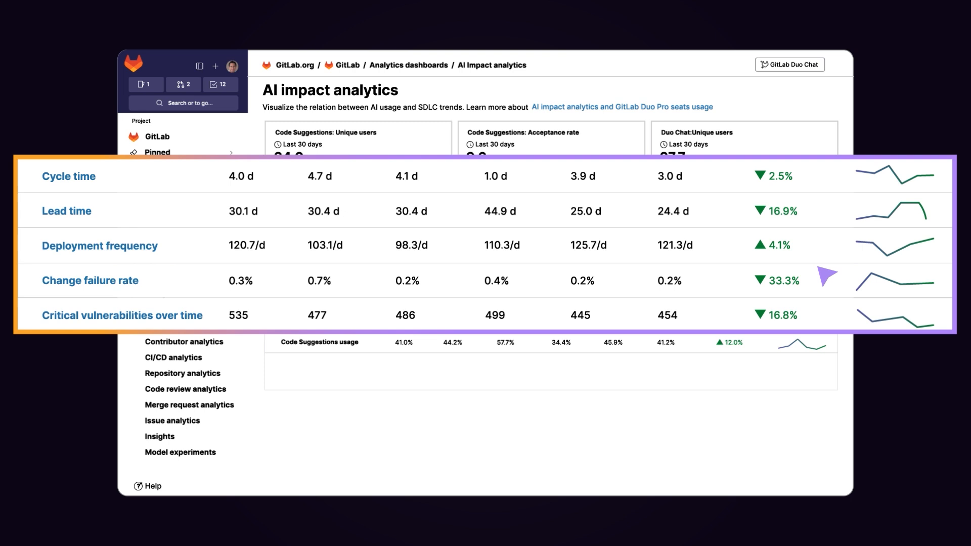
pyautogui.moveTo(830, 317)
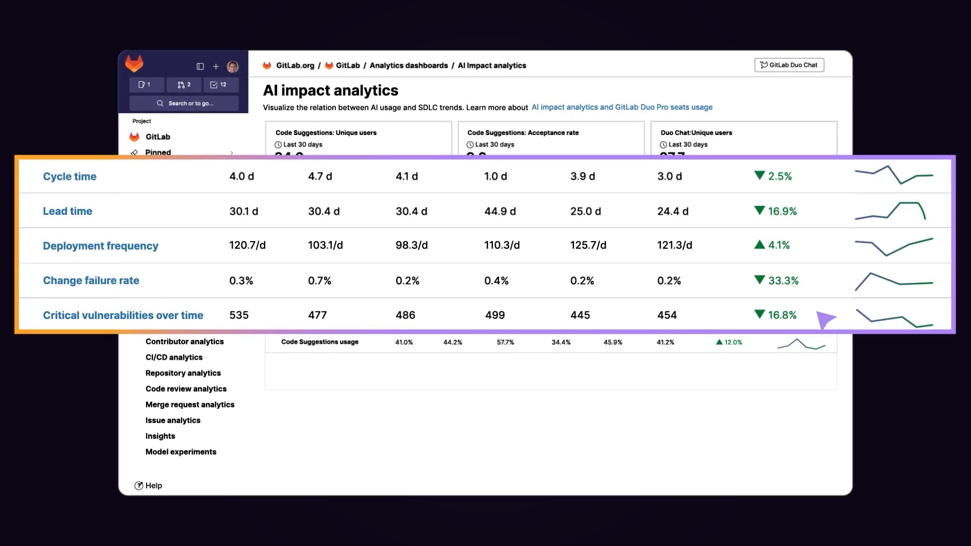